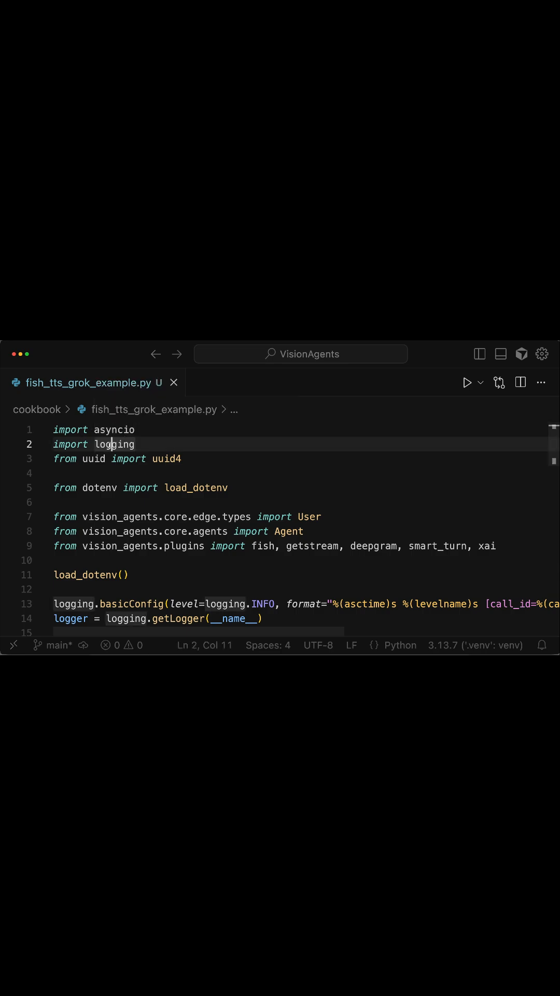
pyautogui.moveTo(115, 443)
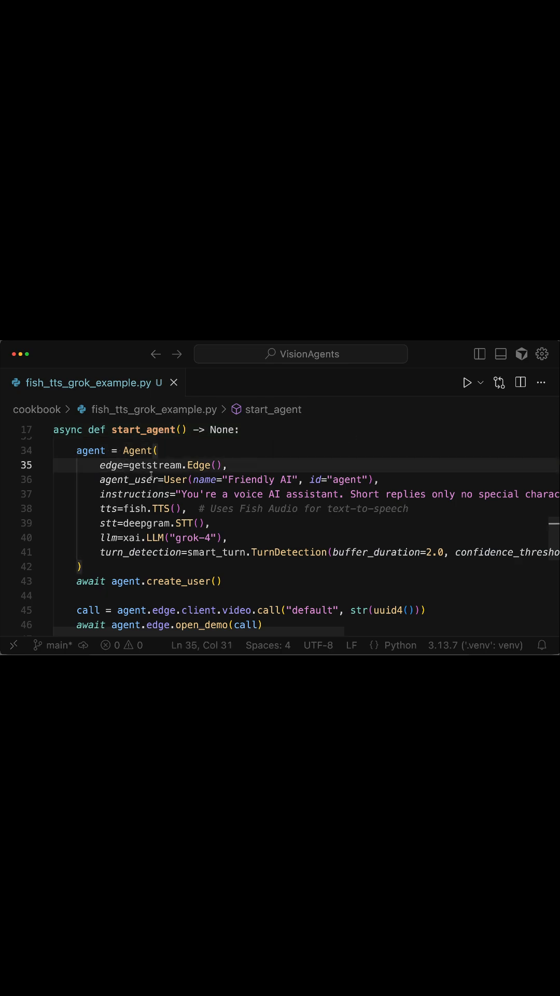
# Bring the Agent constructor with Fish TTS, Deepgram STT and grok-4 LLM into view at the agent_user line
pyautogui.click(159, 479)
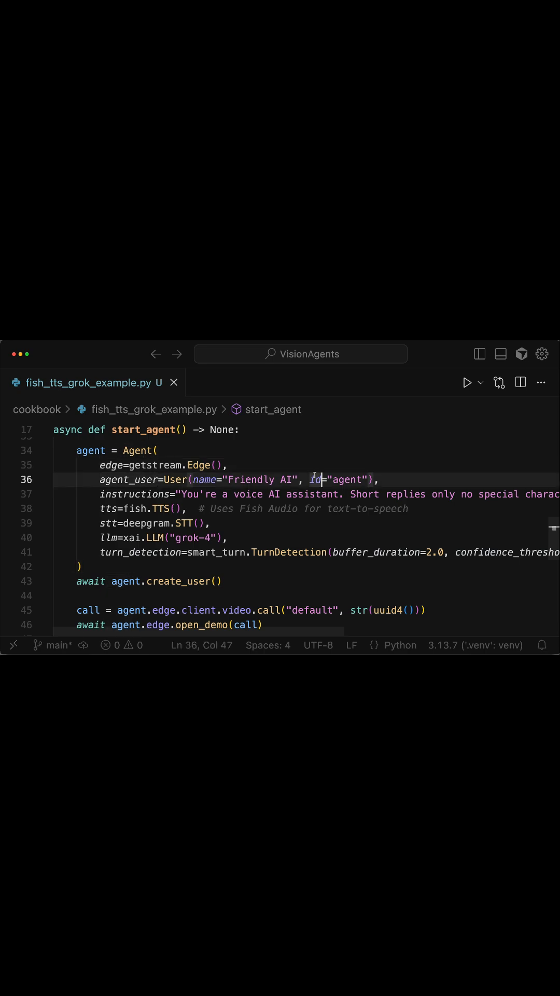
pyautogui.hscroll(3)
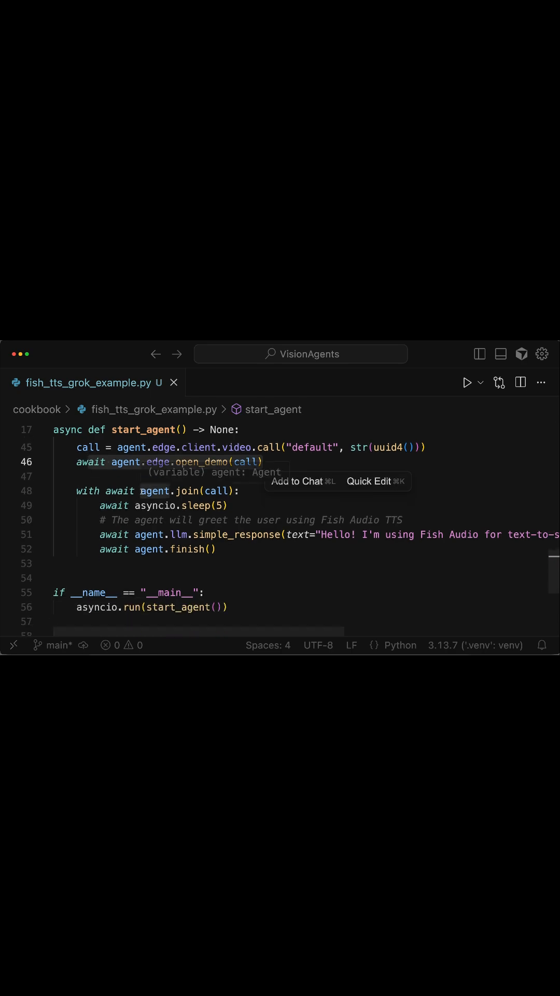
pyautogui.moveTo(174, 534)
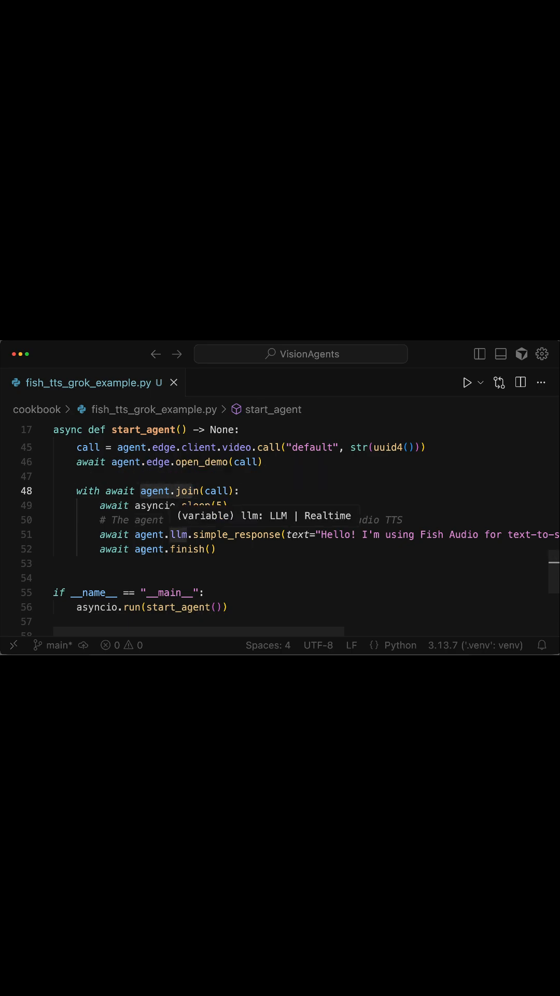